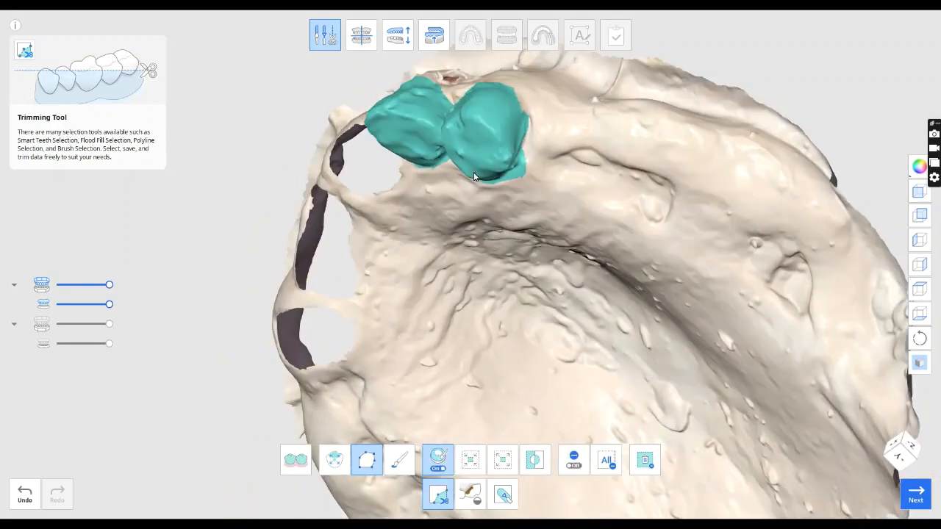
# Import the Setup #10 Upper Ant, Upper Left and Upper Right tooth STL files
pyautogui.click(470, 494)
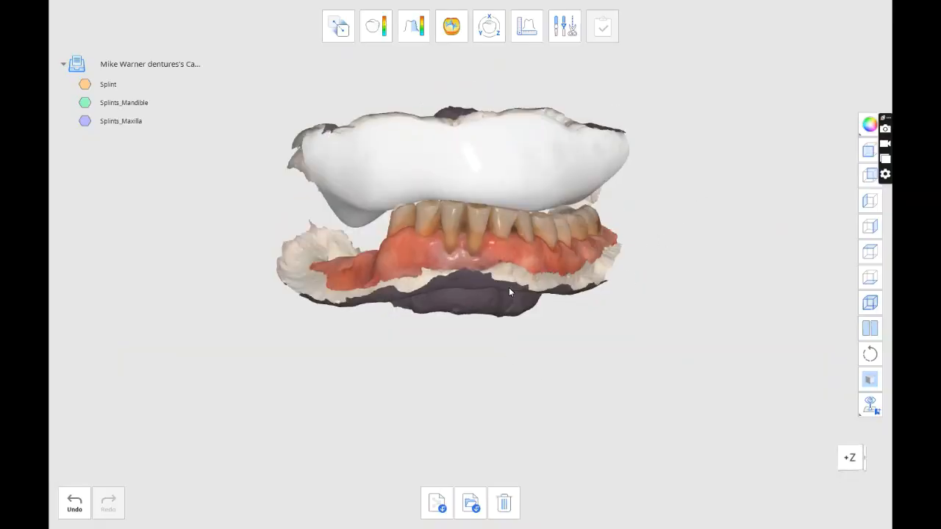
pyautogui.click(471, 503)
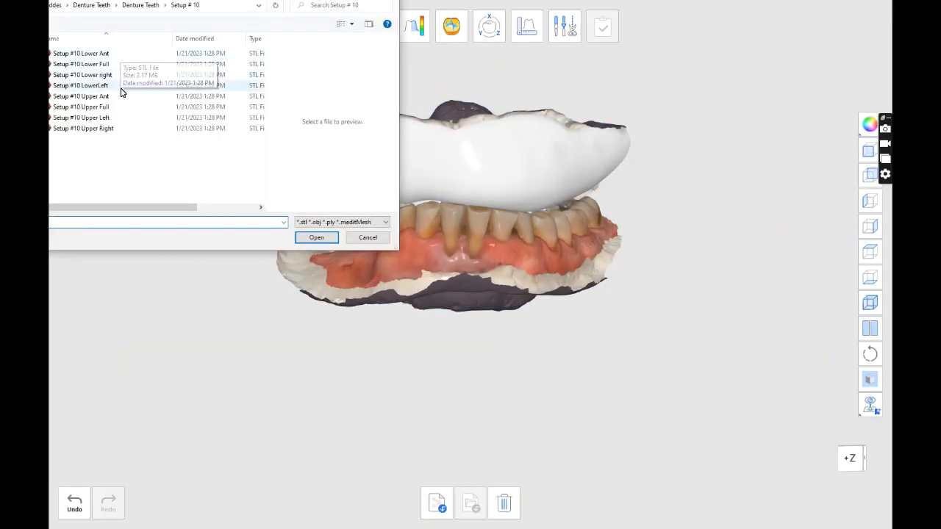
pyautogui.click(316, 237)
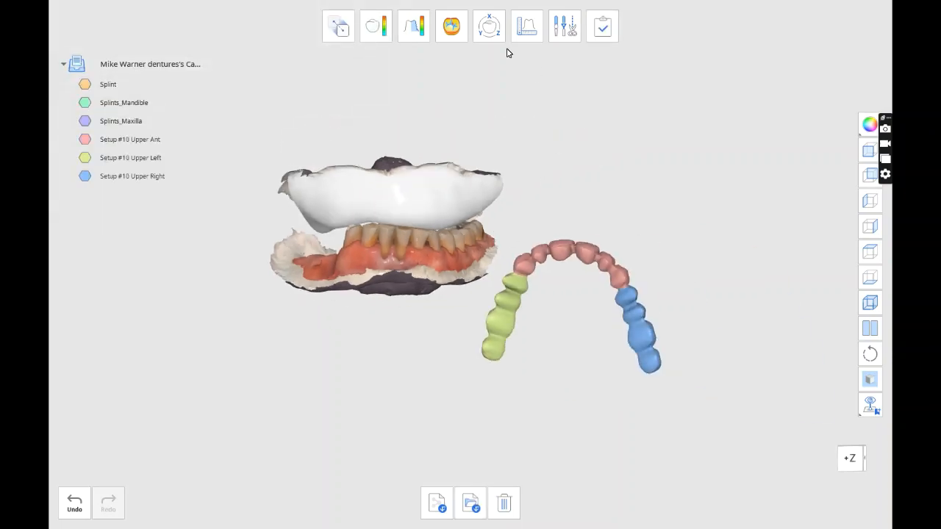
pyautogui.click(489, 26)
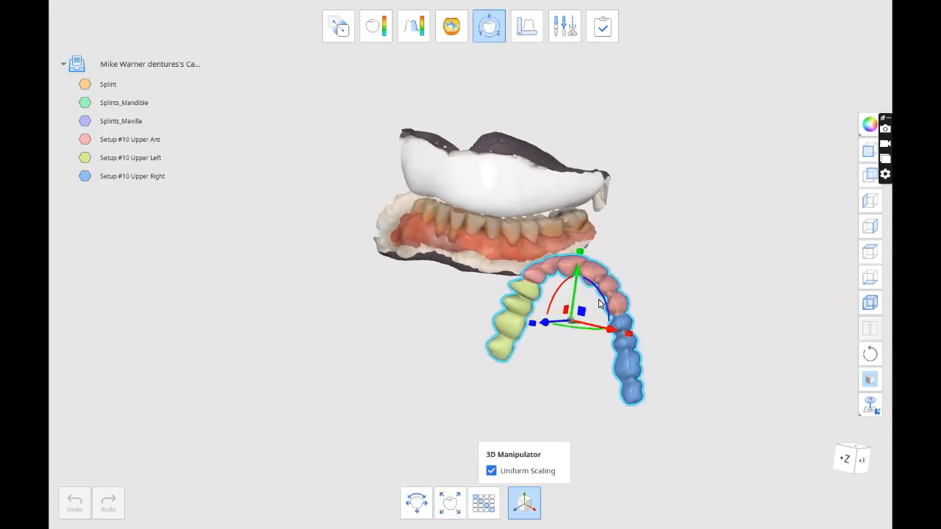
# Translate and rotate the teeth arch with the 3D Manipulator to sit beneath the splint
pyautogui.moveTo(599, 306); pyautogui.dragTo(555, 294)
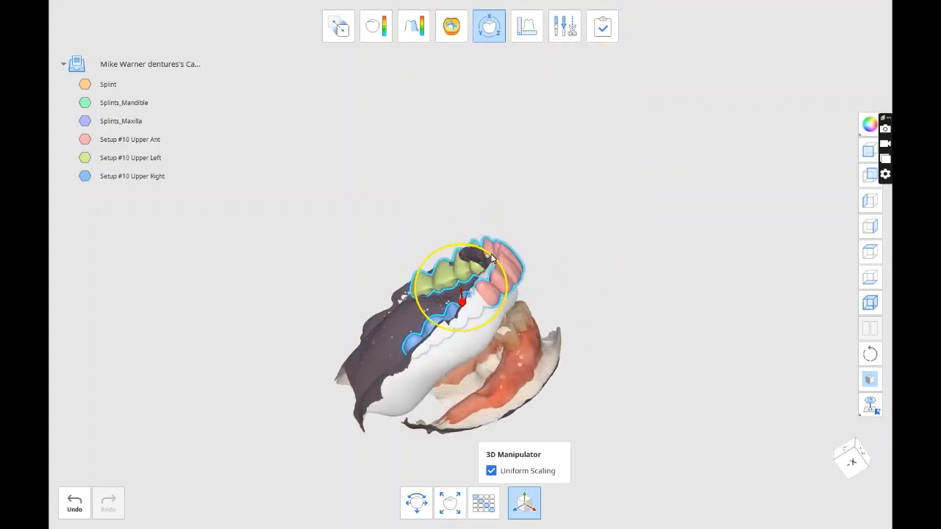
pyautogui.click(124, 102)
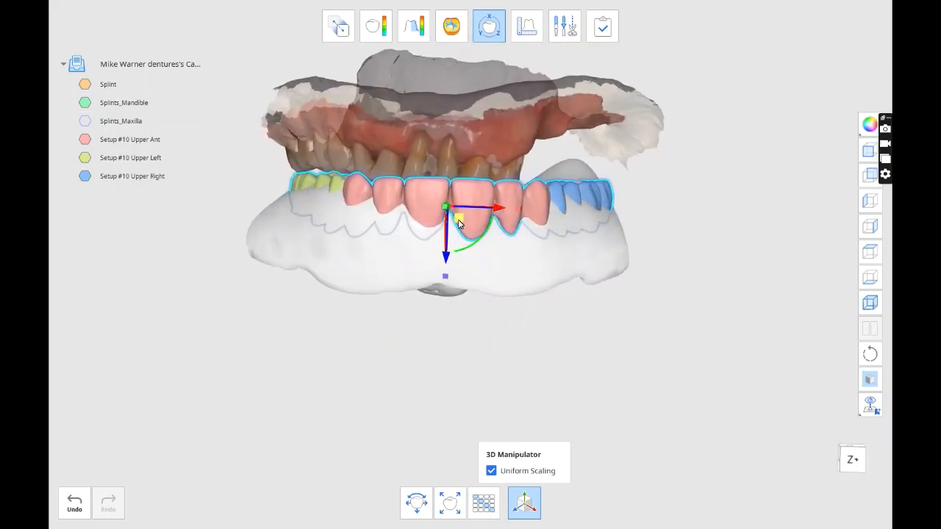
pyautogui.moveTo(459, 224); pyautogui.dragTo(374, 169)
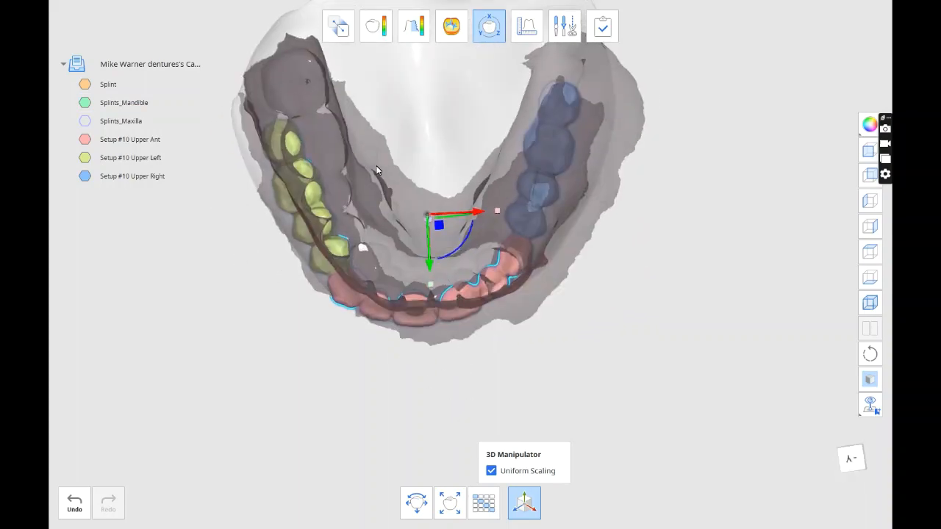
pyautogui.moveTo(441, 221); pyautogui.dragTo(449, 309)
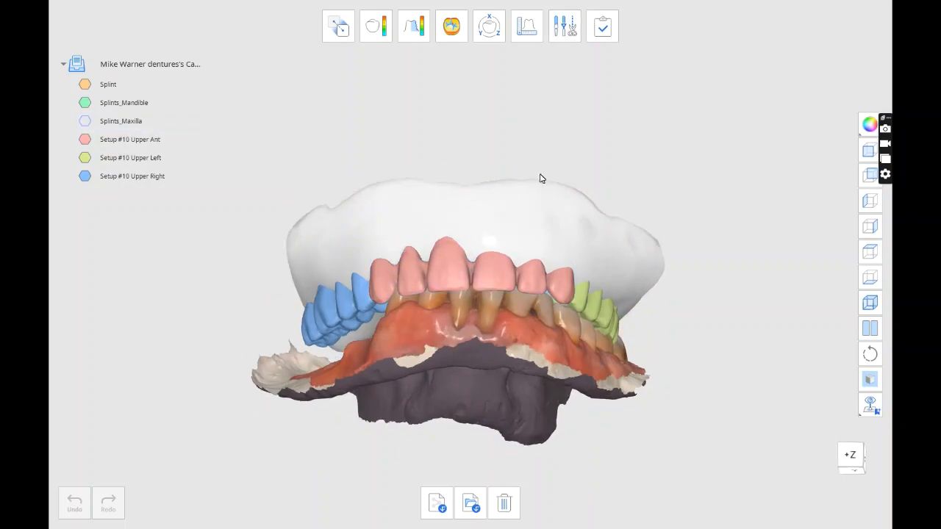
# Orbit to view the teeth from below and reopen Move for the anterior teeth
pyautogui.moveTo(540, 178); pyautogui.dragTo(477, 122)
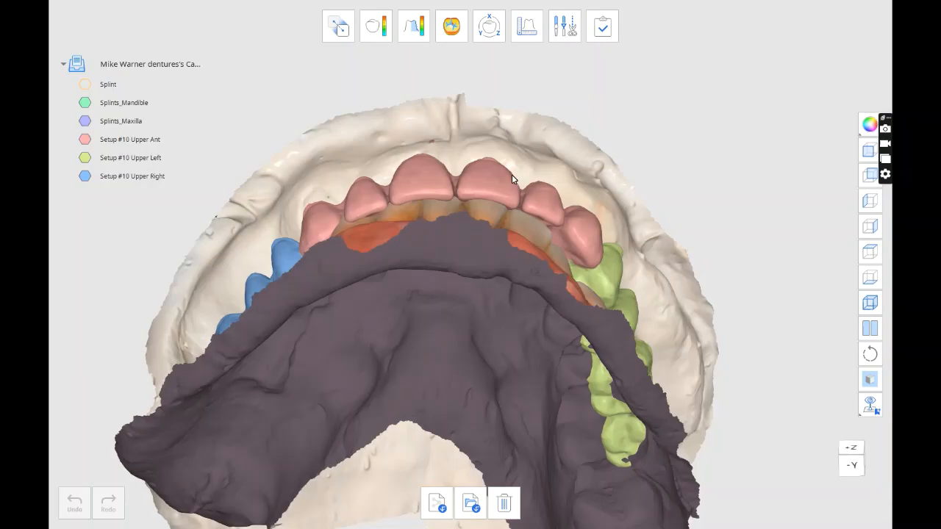
pyautogui.click(489, 26)
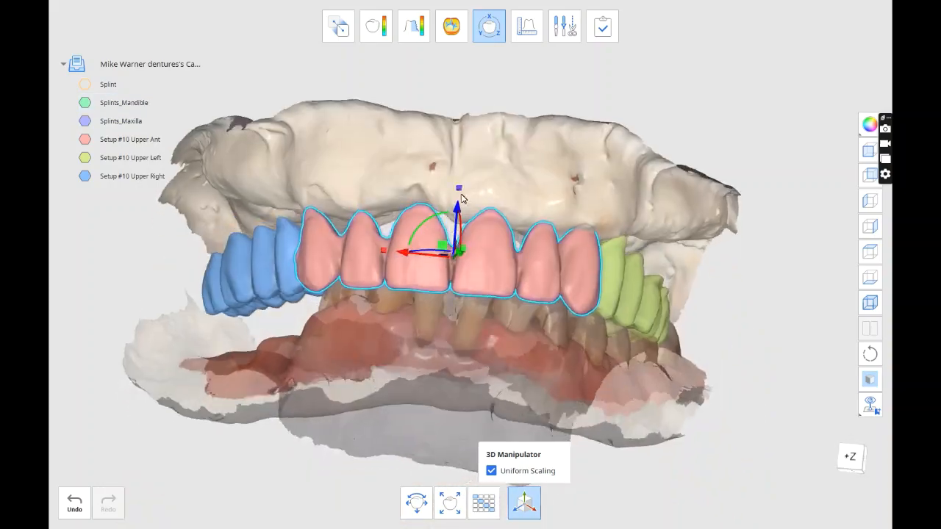
# Translate and rotate Setup #10 Upper Ant, then Upper Left, onto the upper ridge
pyautogui.moveTo(463, 198); pyautogui.dragTo(584, 208)
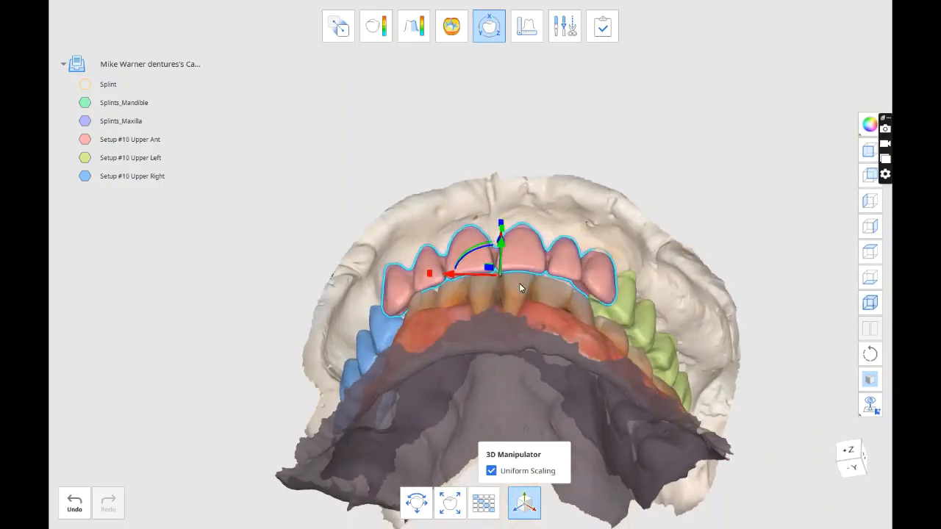
pyautogui.moveTo(519, 287); pyautogui.dragTo(534, 186)
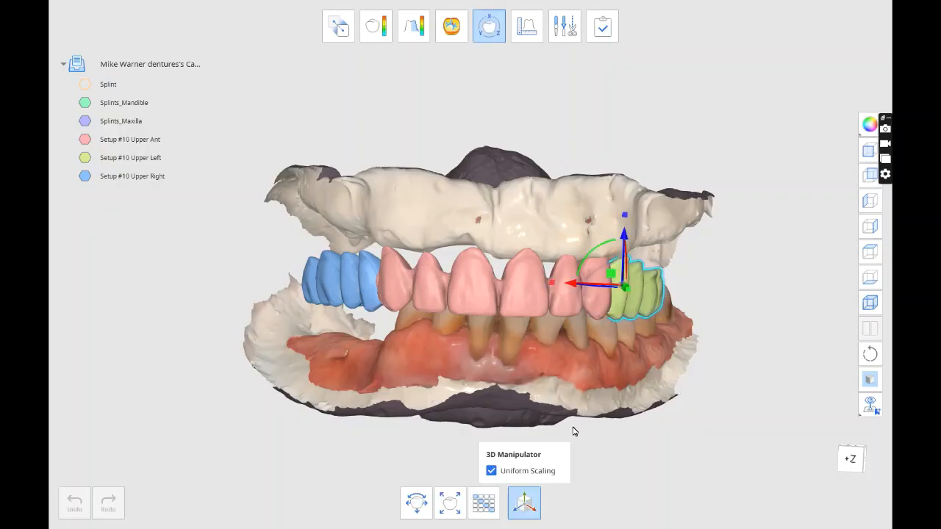
pyautogui.moveTo(574, 431); pyautogui.dragTo(598, 212)
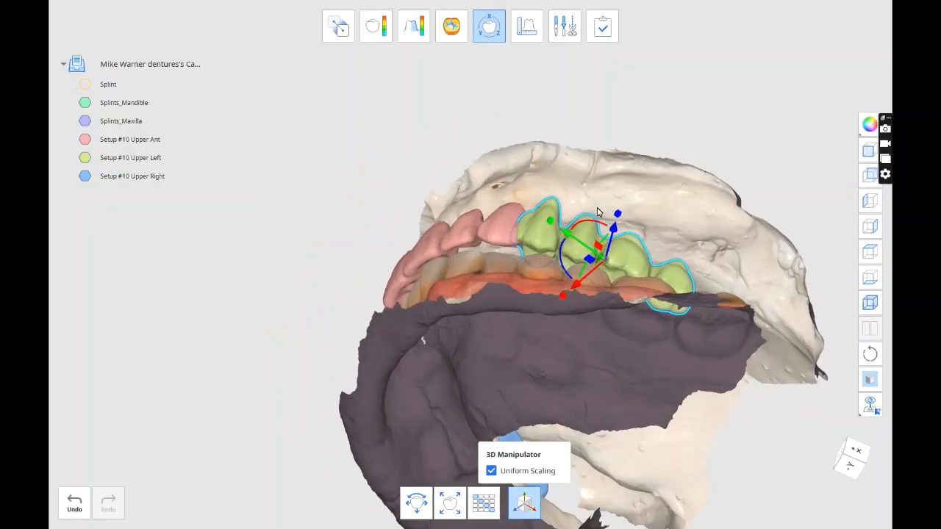
pyautogui.moveTo(595, 213); pyautogui.dragTo(585, 224)
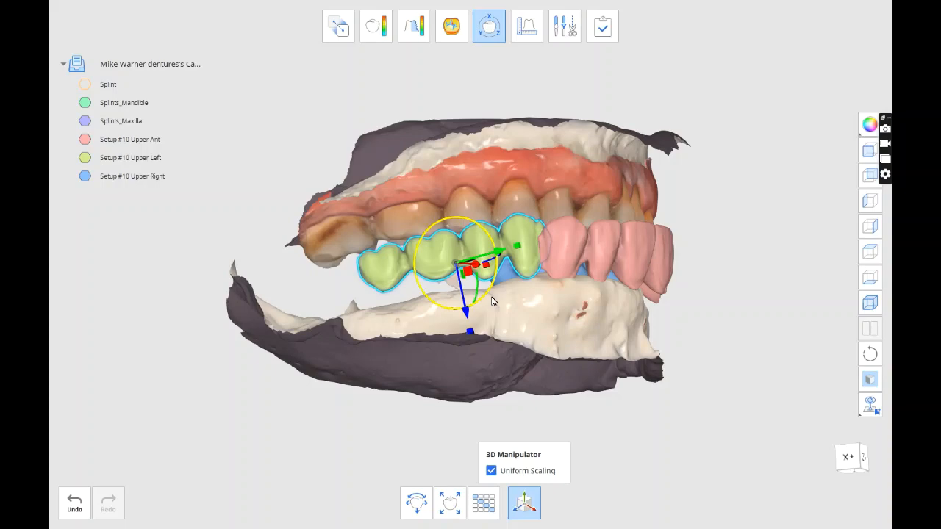
pyautogui.moveTo(493, 301); pyautogui.dragTo(489, 272)
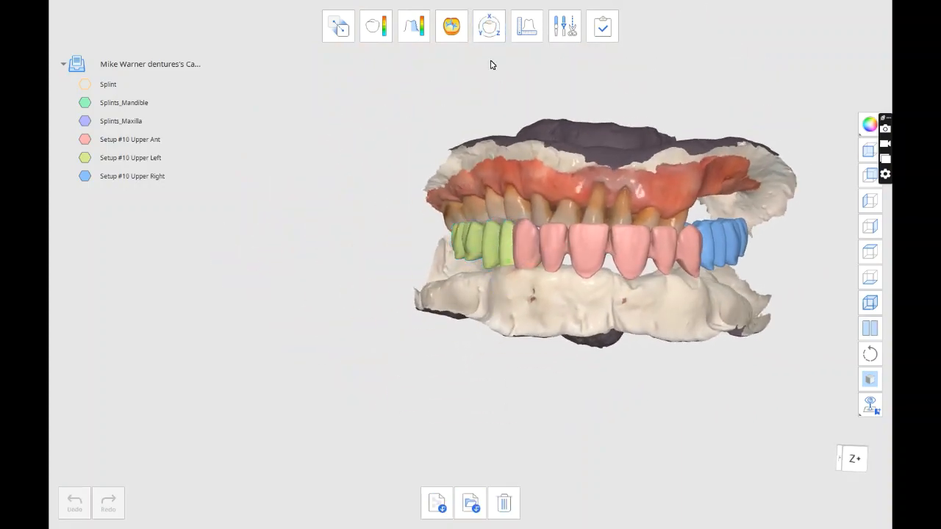
# Drag Setup #10 Upper Right with the manipulator into line with the arch
pyautogui.click(489, 26)
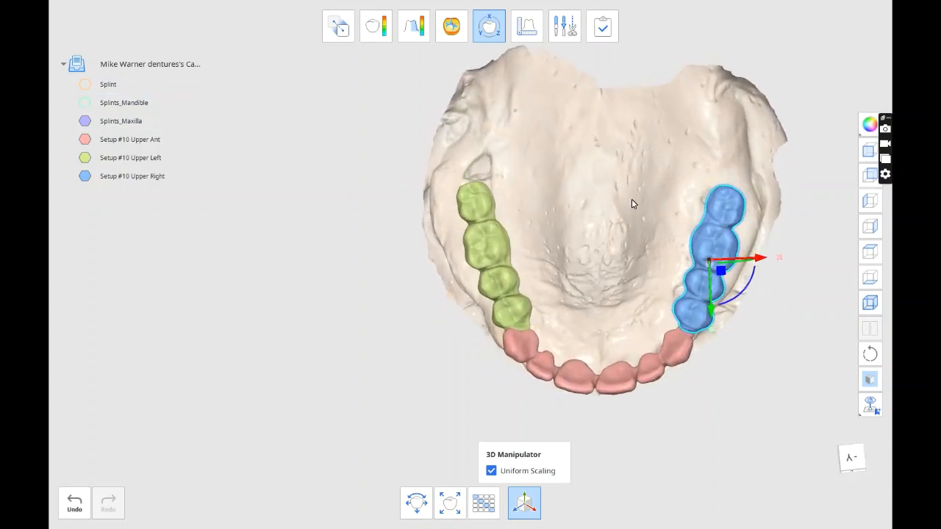
pyautogui.moveTo(709, 287); pyautogui.dragTo(716, 265)
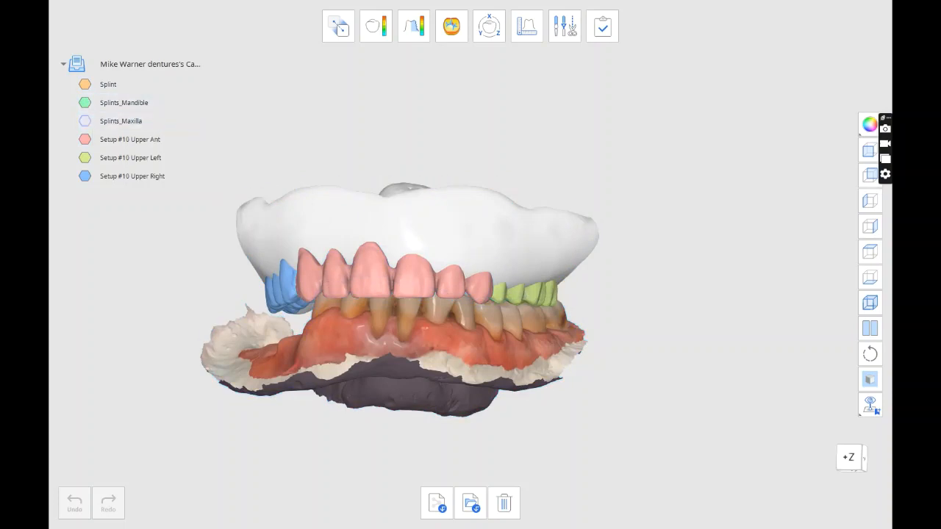
# Remove splint material over the anterior and upper left tooth crowns with Sculpting
pyautogui.click(564, 25)
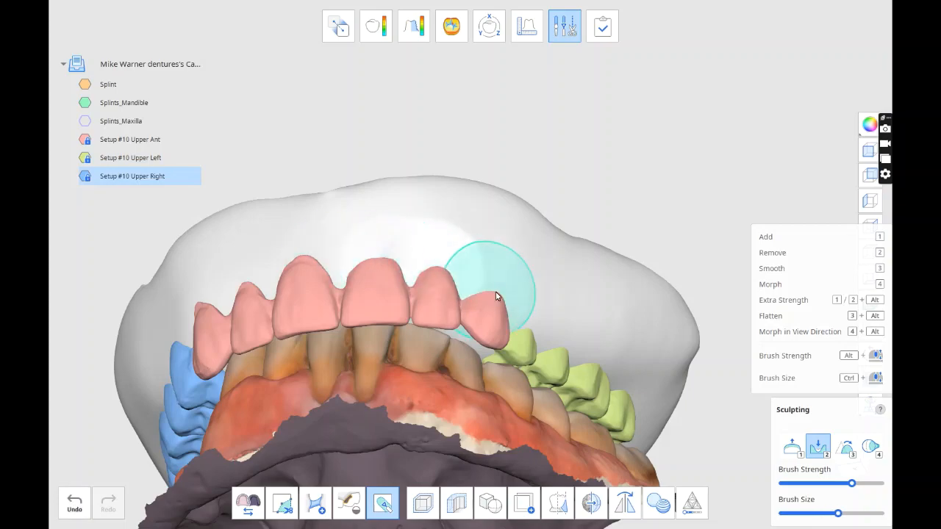
pyautogui.moveTo(496, 297); pyautogui.dragTo(444, 266)
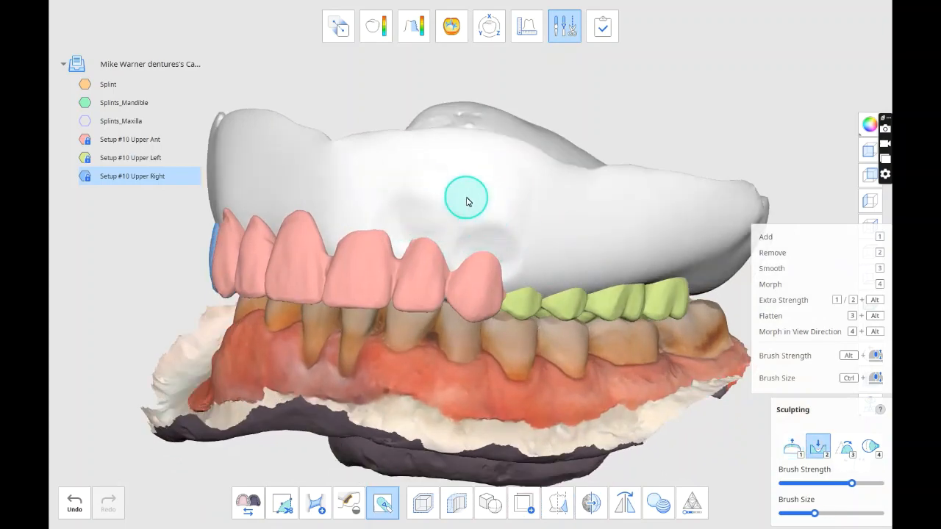
pyautogui.moveTo(467, 202); pyautogui.dragTo(507, 272)
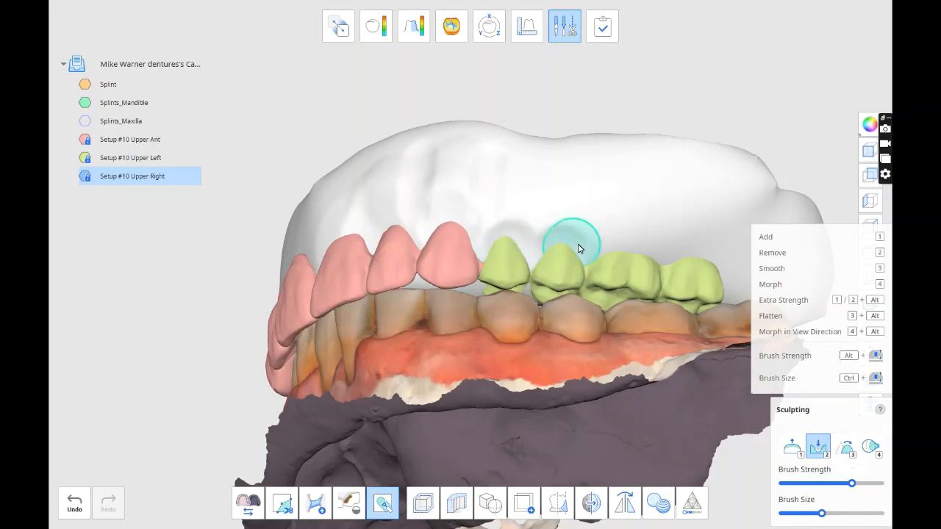
pyautogui.moveTo(581, 246); pyautogui.dragTo(345, 154)
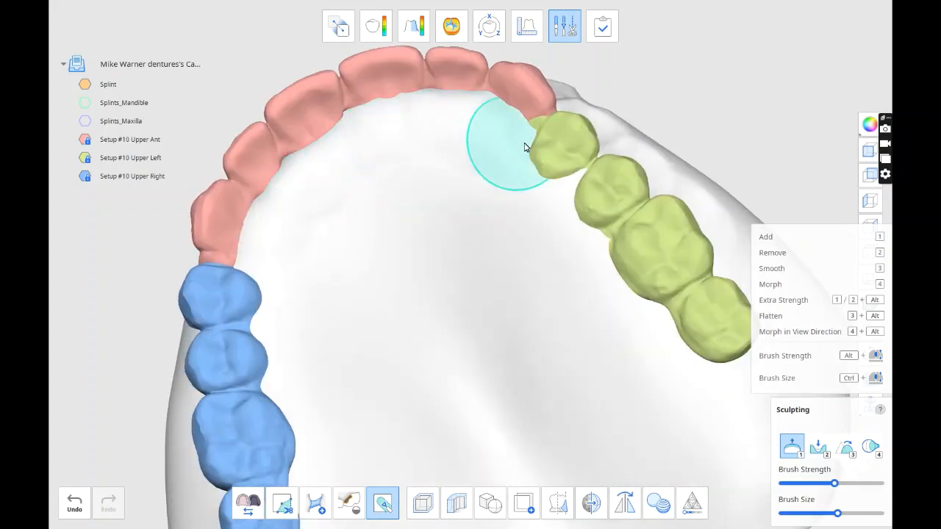
# Build up gum material around the upper left, upper right and anterior teeth
pyautogui.moveTo(526, 147); pyautogui.dragTo(360, 286)
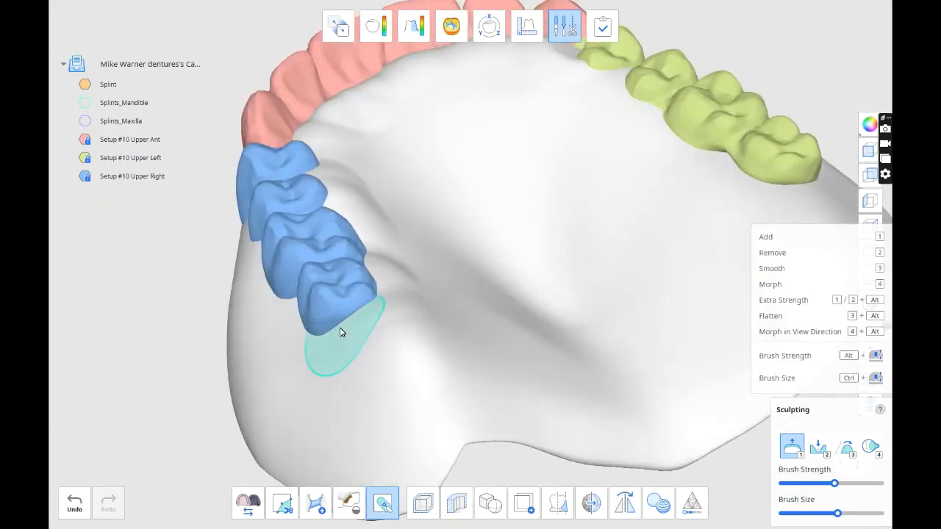
pyautogui.moveTo(340, 331); pyautogui.dragTo(298, 261)
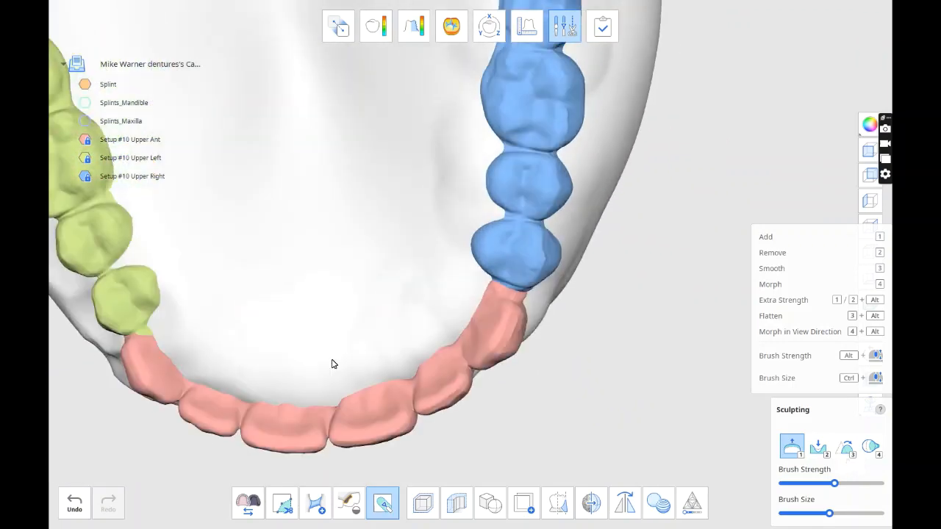
pyautogui.moveTo(333, 364); pyautogui.dragTo(382, 269)
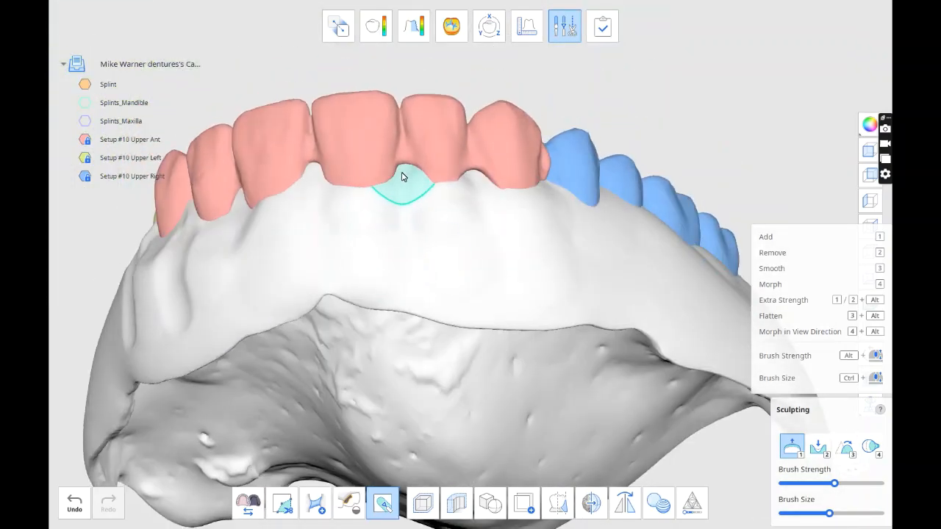
pyautogui.moveTo(402, 176); pyautogui.dragTo(506, 243)
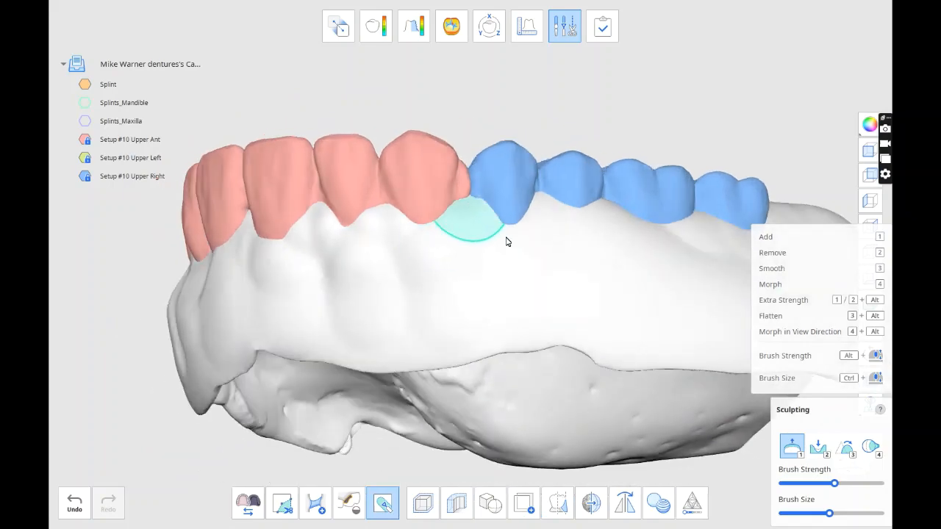
pyautogui.click(74, 503)
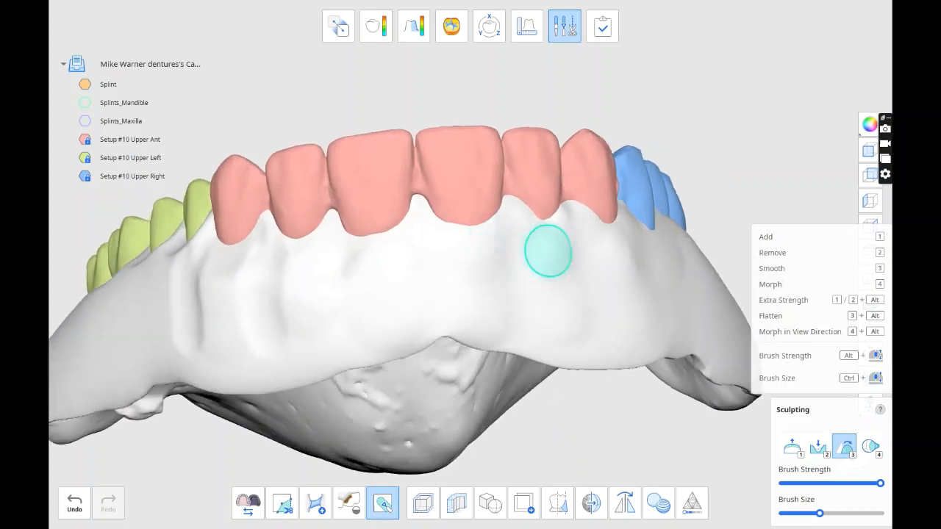
# Smooth the gum surface above and below the front teeth and build up the front
pyautogui.moveTo(548, 252); pyautogui.dragTo(381, 335)
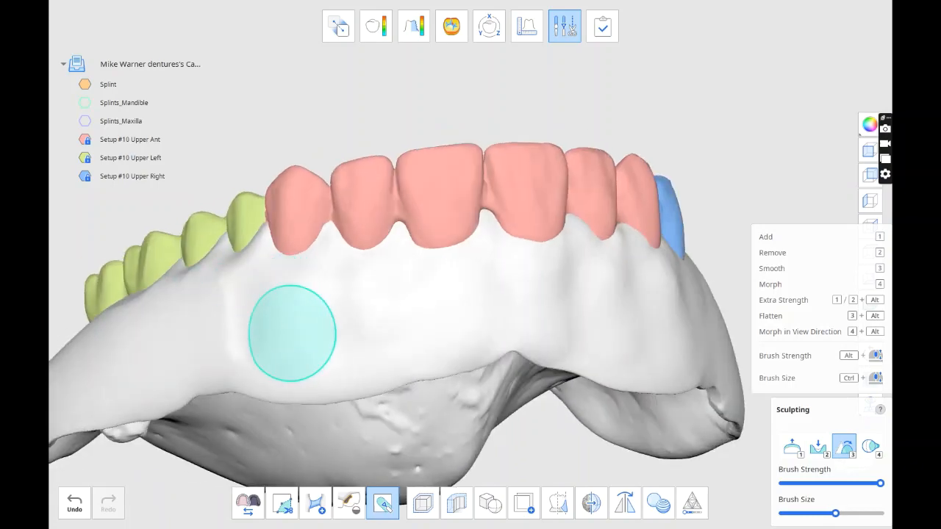
pyautogui.moveTo(294, 330); pyautogui.dragTo(500, 383)
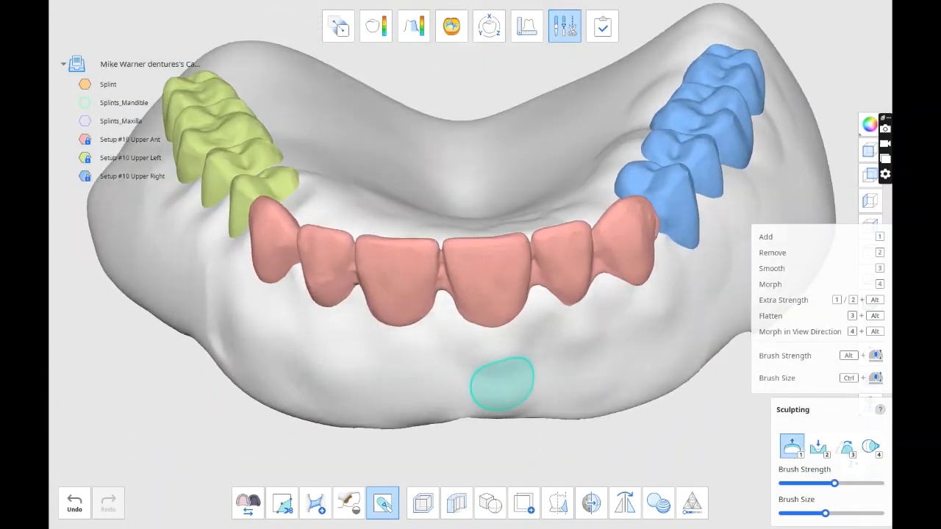
pyautogui.moveTo(502, 382); pyautogui.dragTo(408, 396)
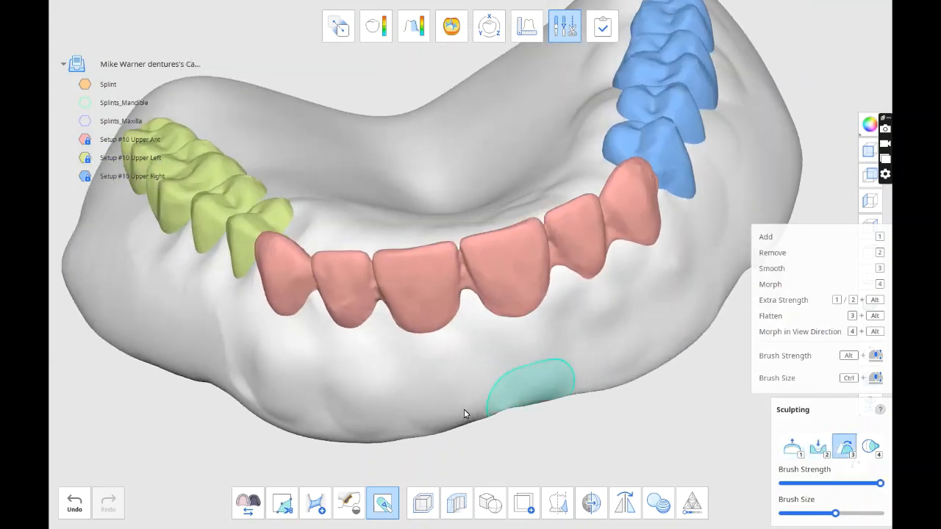
pyautogui.moveTo(463, 412); pyautogui.dragTo(389, 331)
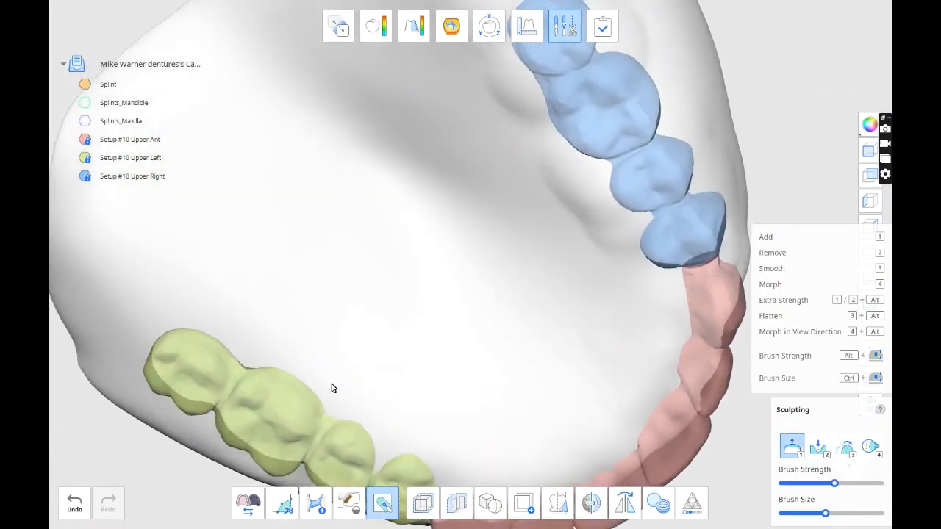
pyautogui.moveTo(330, 388); pyautogui.dragTo(458, 277)
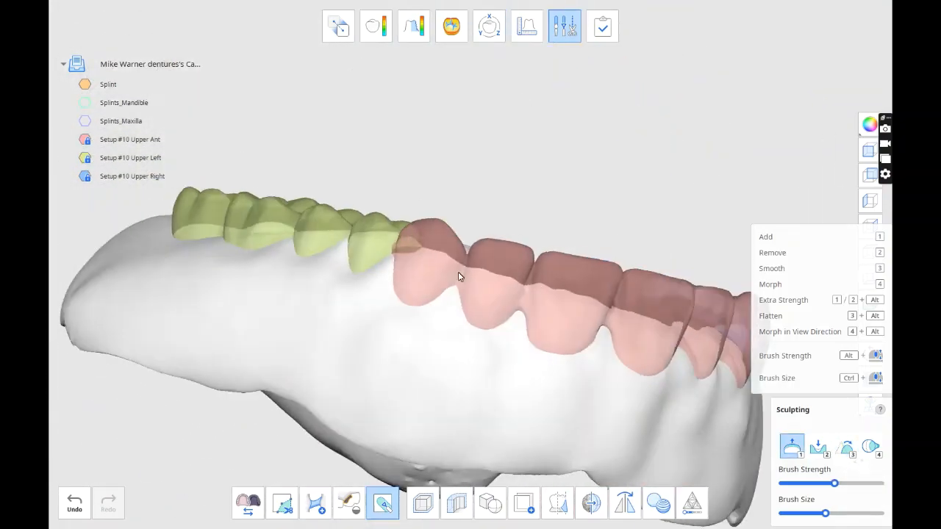
pyautogui.moveTo(458, 277); pyautogui.dragTo(458, 220)
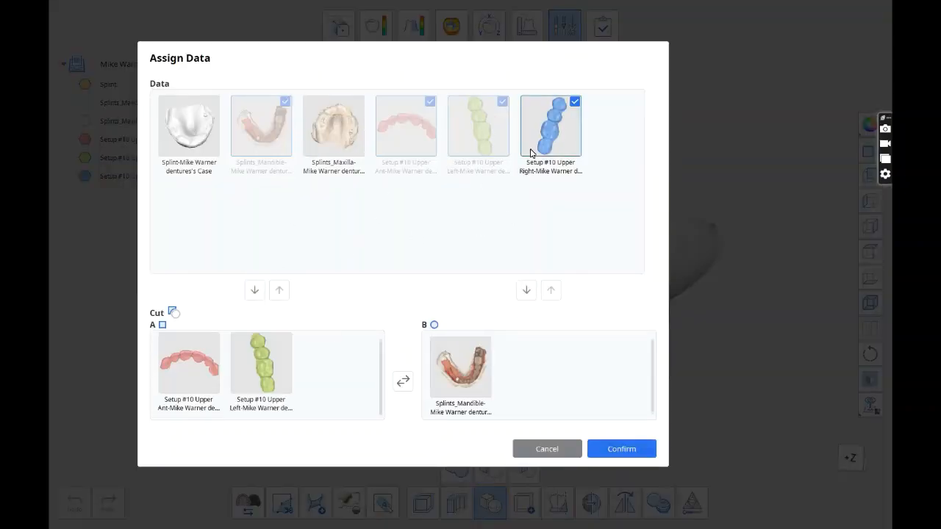
# Union the Setup #10 teeth into Upper Teeth Hole and cut it with Splints_Mandible
pyautogui.click(621, 448)
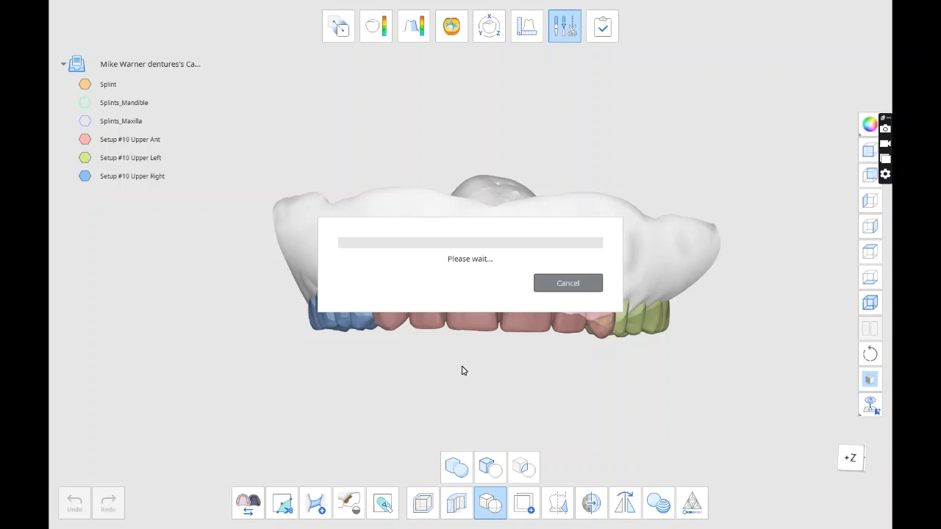
pyautogui.moveTo(563, 397)
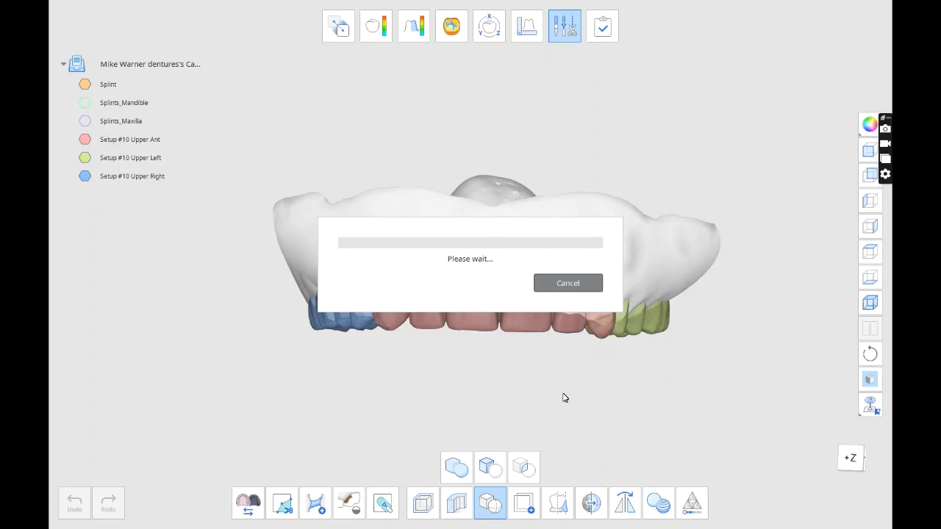
pyautogui.moveTo(470, 318)
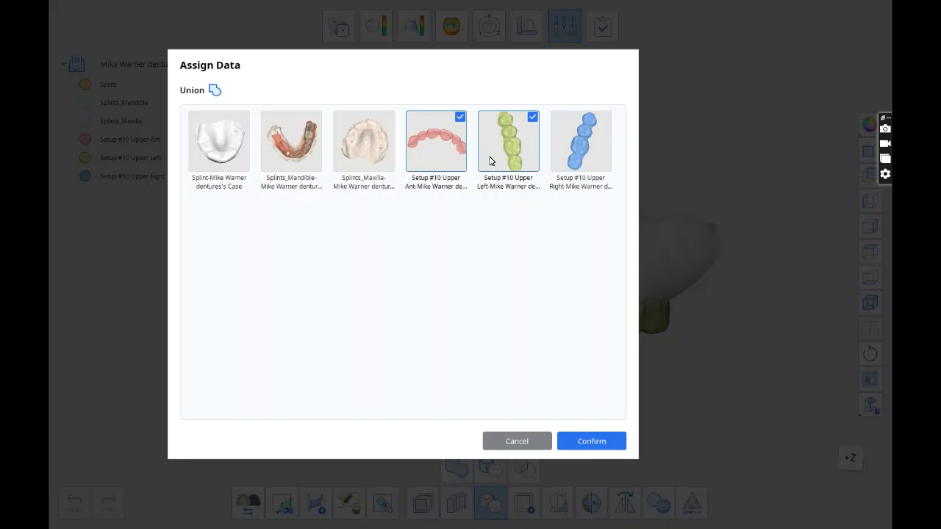
pyautogui.click(591, 441)
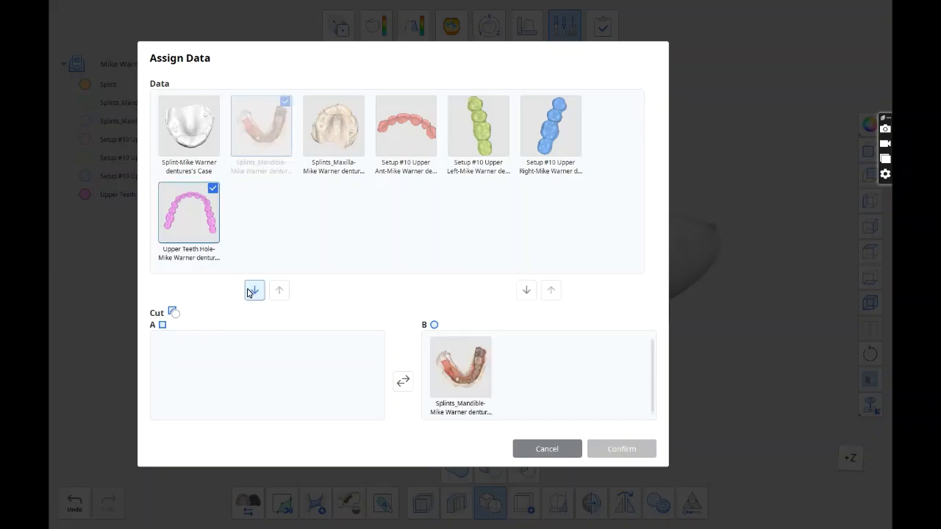
pyautogui.click(621, 449)
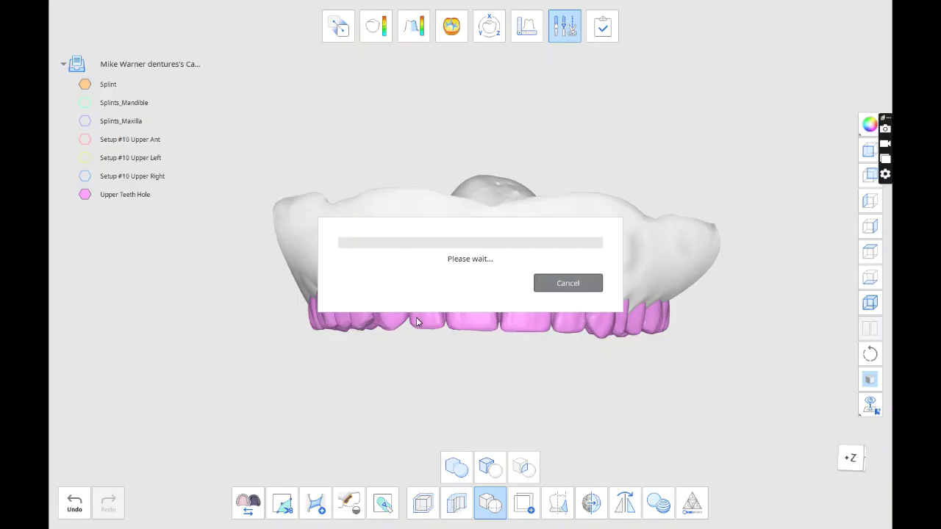
pyautogui.moveTo(444, 291)
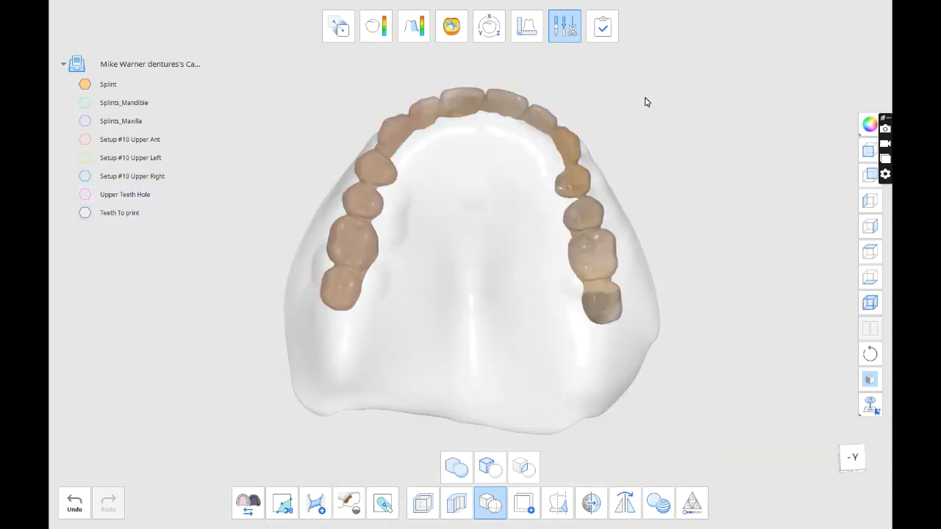
# Adjust the splint display in the data tree and open Deviation Display's Assign Data
pyautogui.click(282, 502)
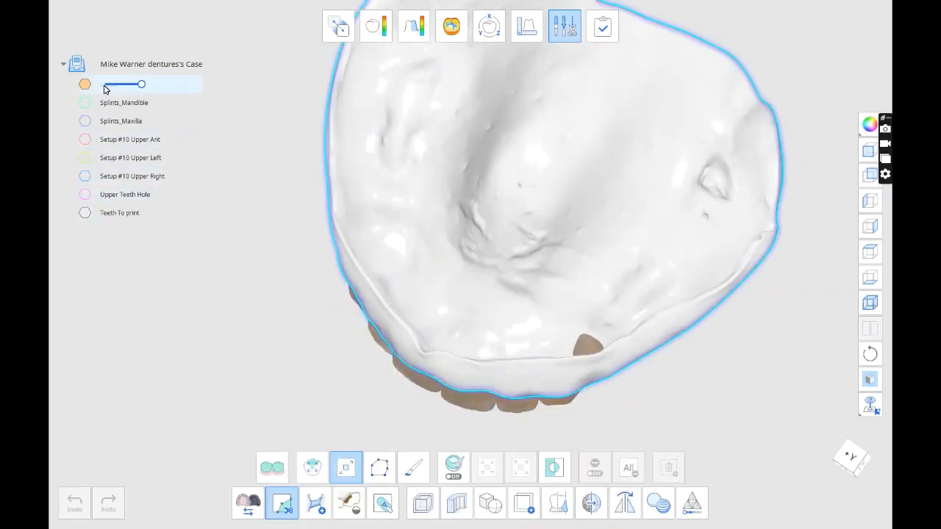
pyautogui.rightClick(108, 83)
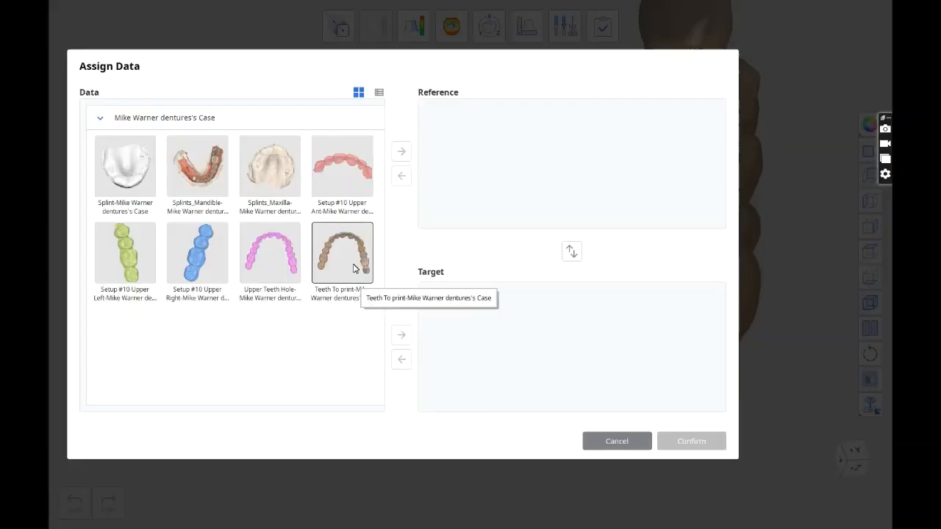
# Compare Teeth To print as deviation target, then select it as Offset input
pyautogui.click(690, 441)
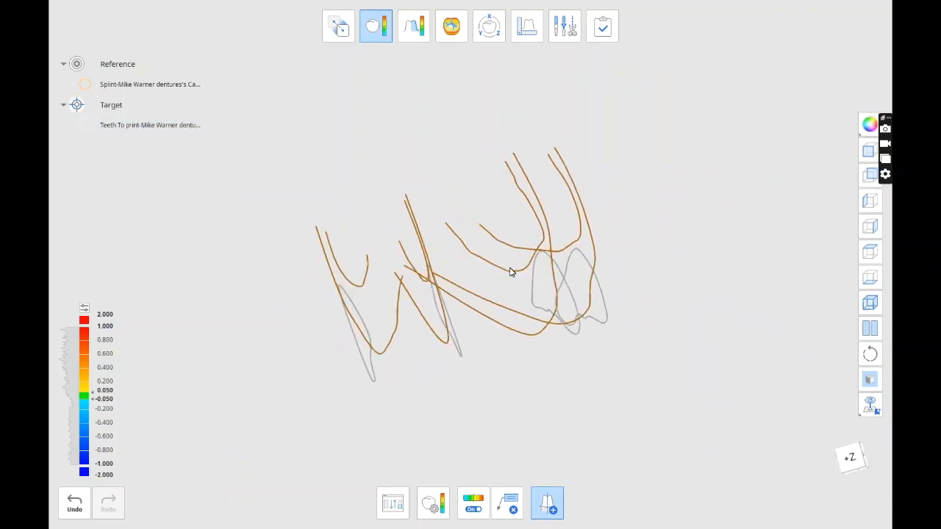
pyautogui.click(564, 26)
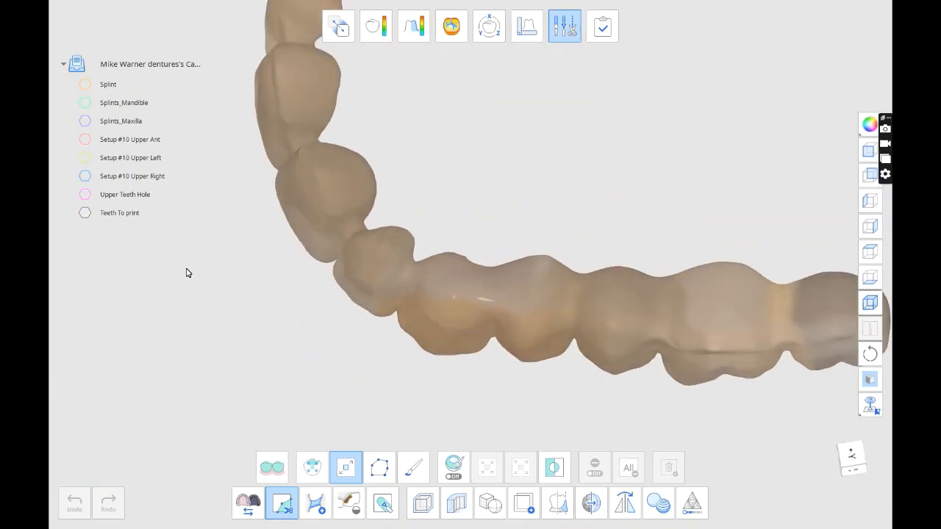
pyautogui.click(382, 503)
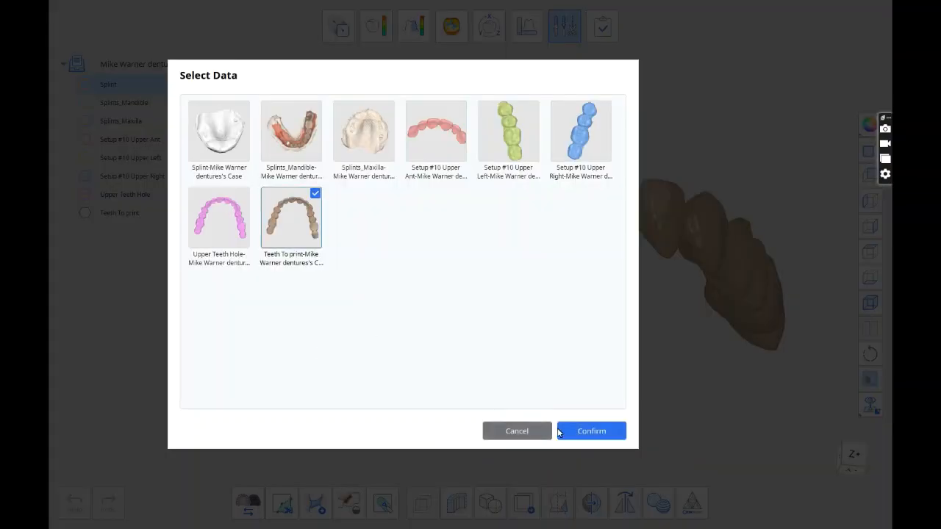
# Offset Teeth To print, then cut the offset from Splint to create Gums to Print
pyautogui.click(591, 431)
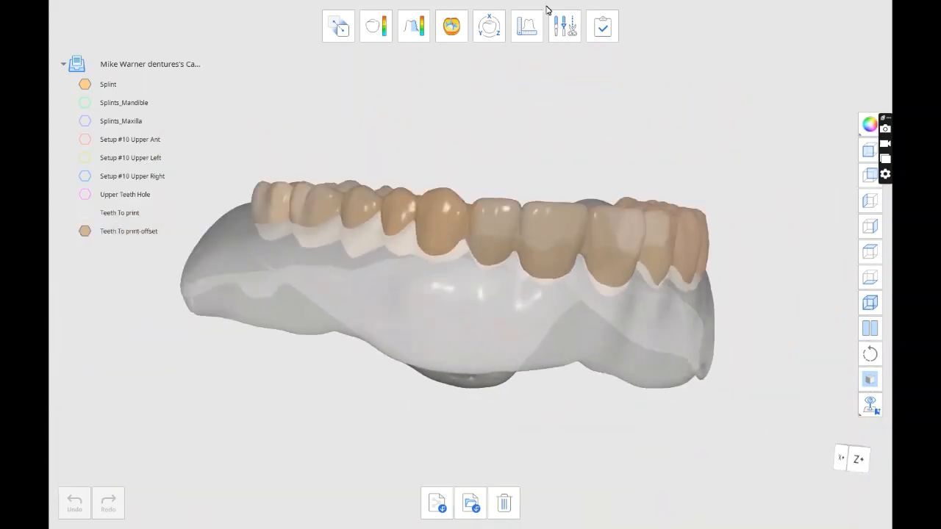
pyautogui.click(564, 26)
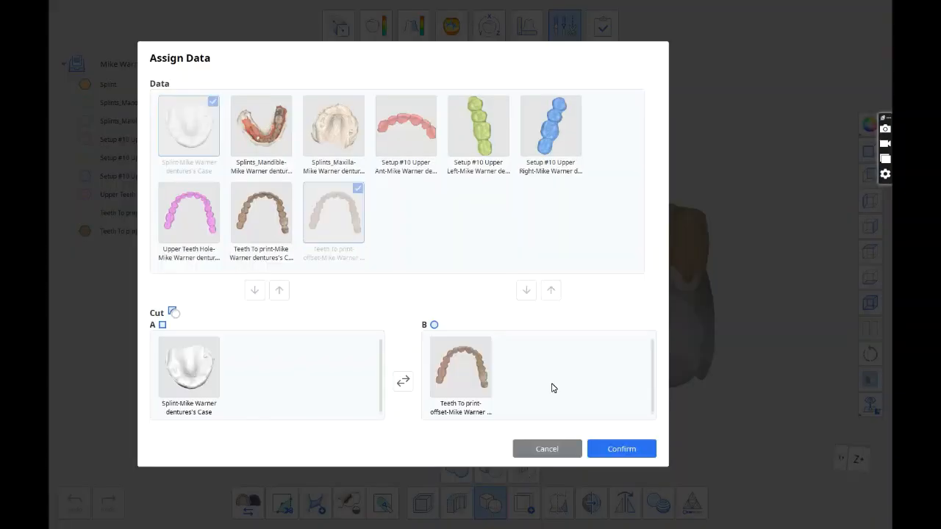
pyautogui.click(621, 448)
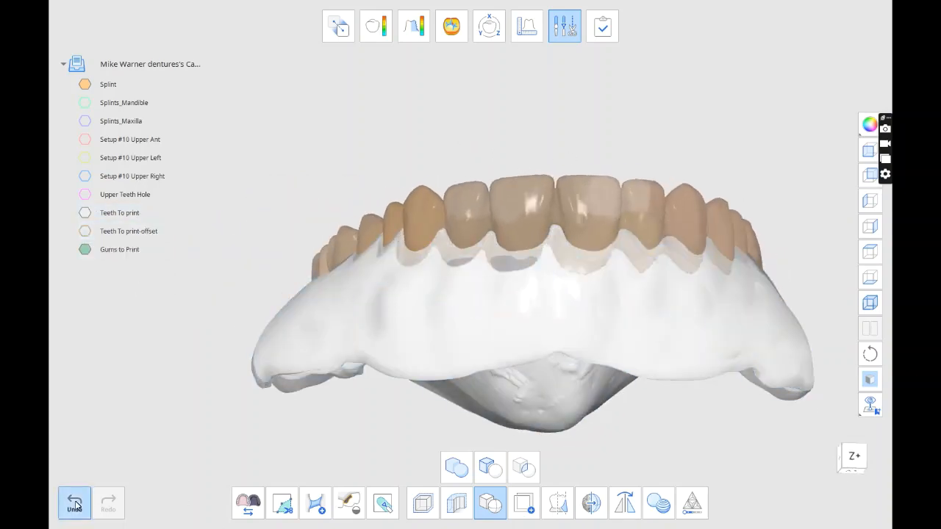
# Inspect the deviation display of Teeth To print against Gums to Print as reference
pyautogui.click(376, 25)
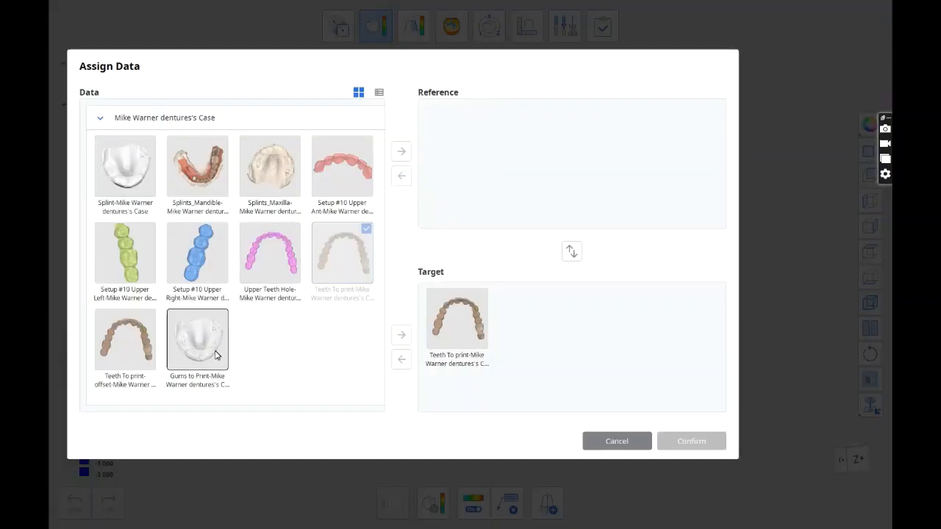
pyautogui.click(690, 441)
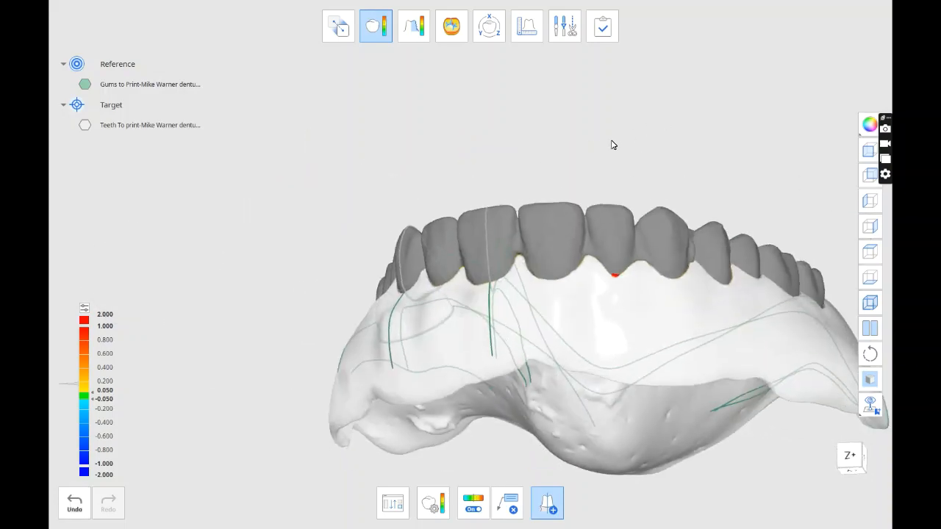
pyautogui.moveTo(613, 145); pyautogui.dragTo(533, 317)
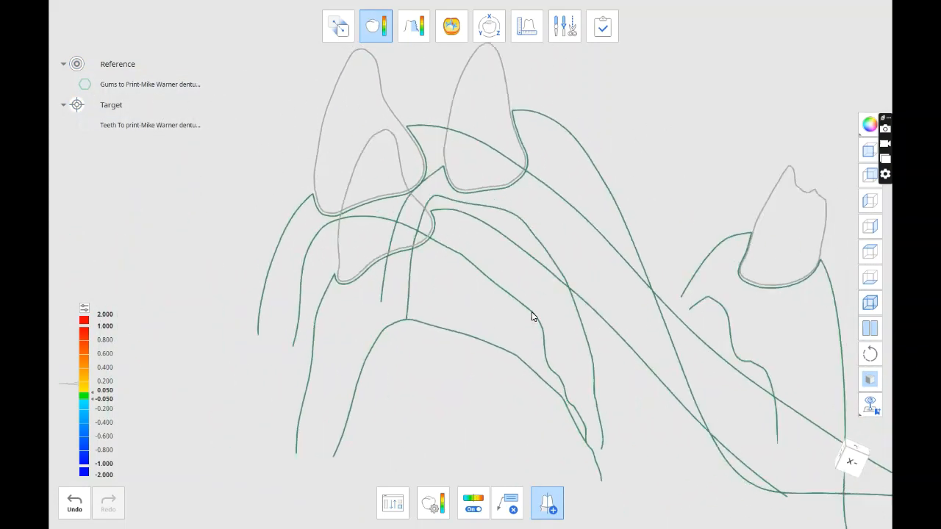
# Exit the comparison, complete the case and export the meshes as new files
pyautogui.click(563, 25)
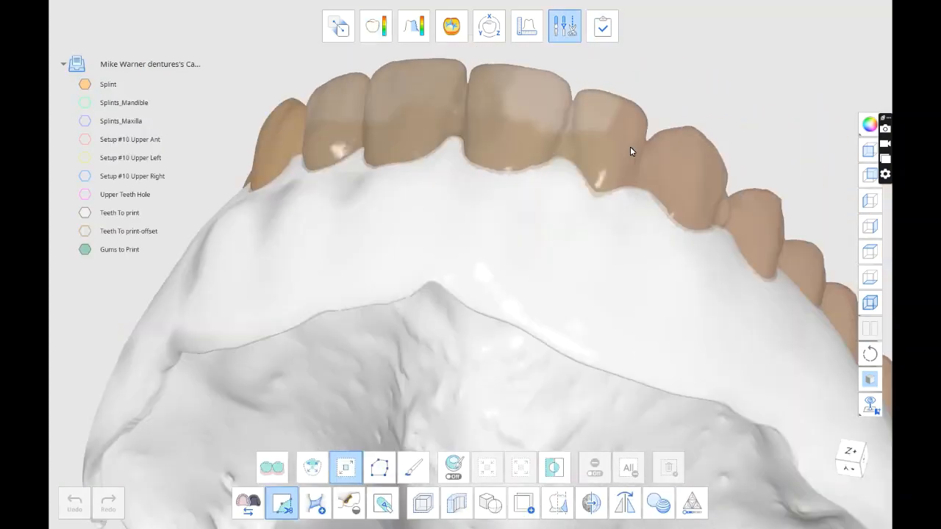
pyautogui.click(602, 25)
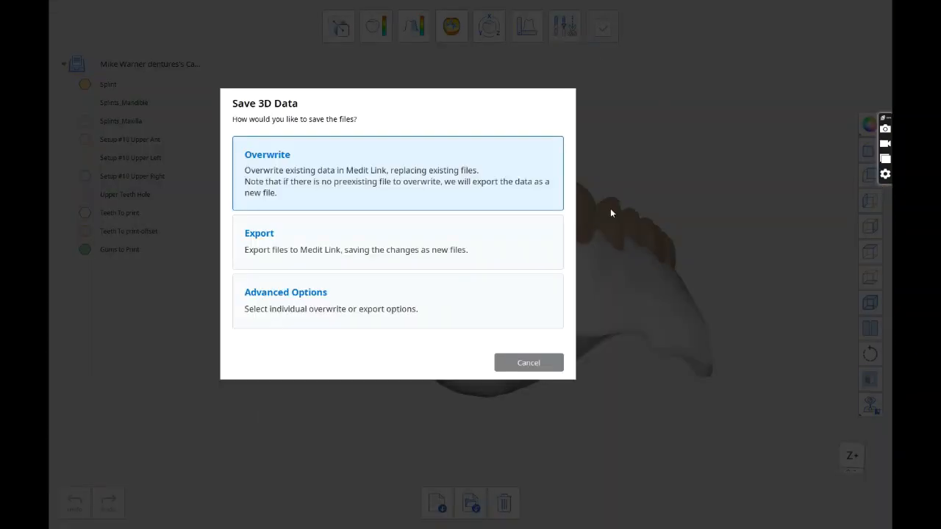
pyautogui.click(397, 173)
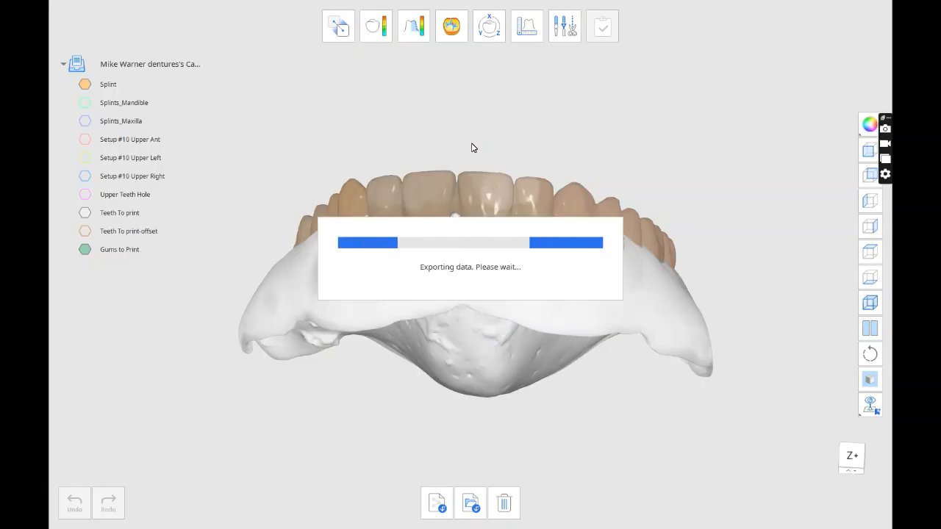